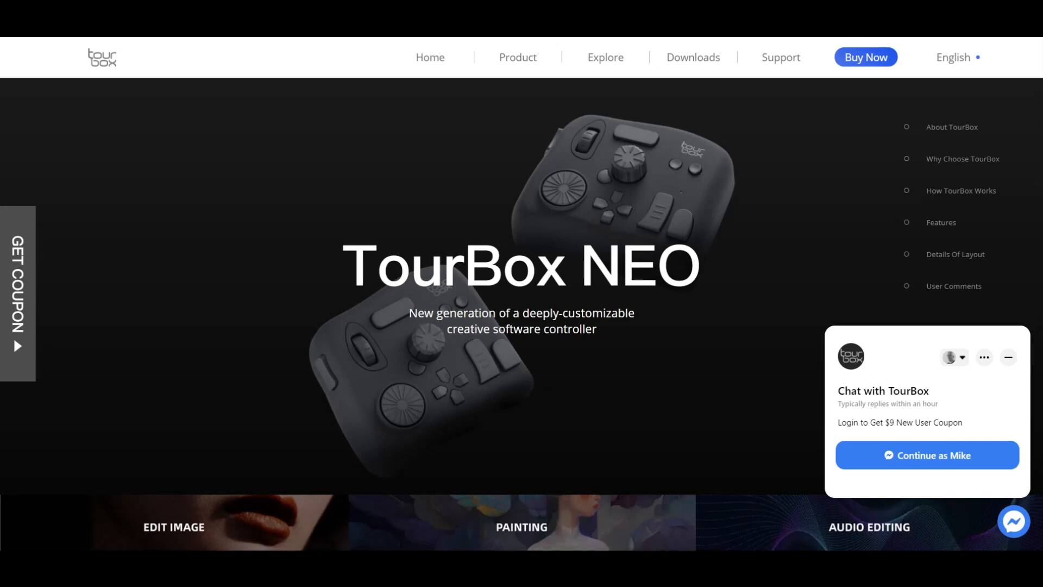
Step: Scroll the NEO product page down to the 'Use With A Mouse Or Graphics Tablet' section
scroll(down, 3)
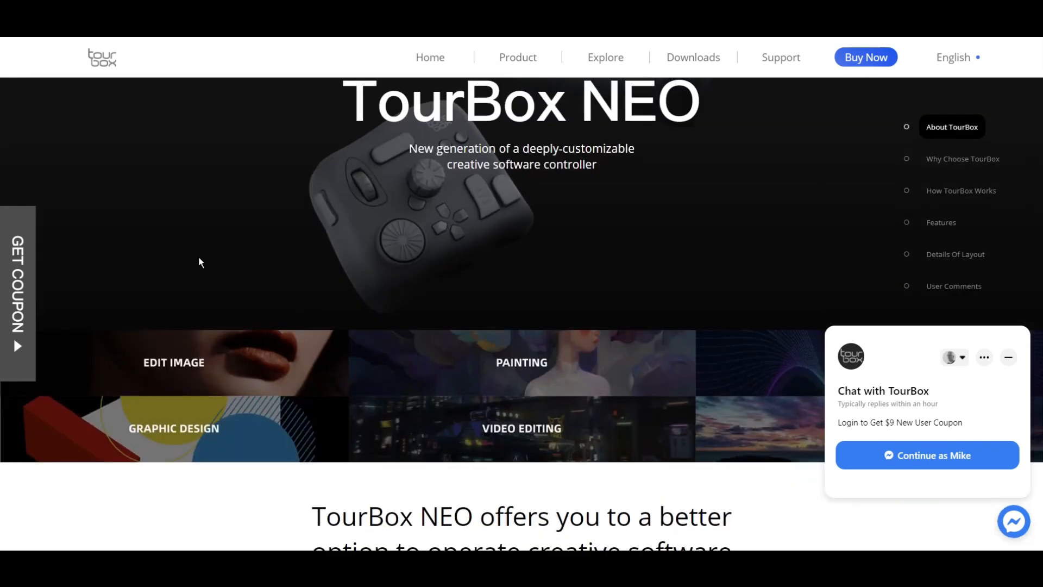
scroll(down, 3)
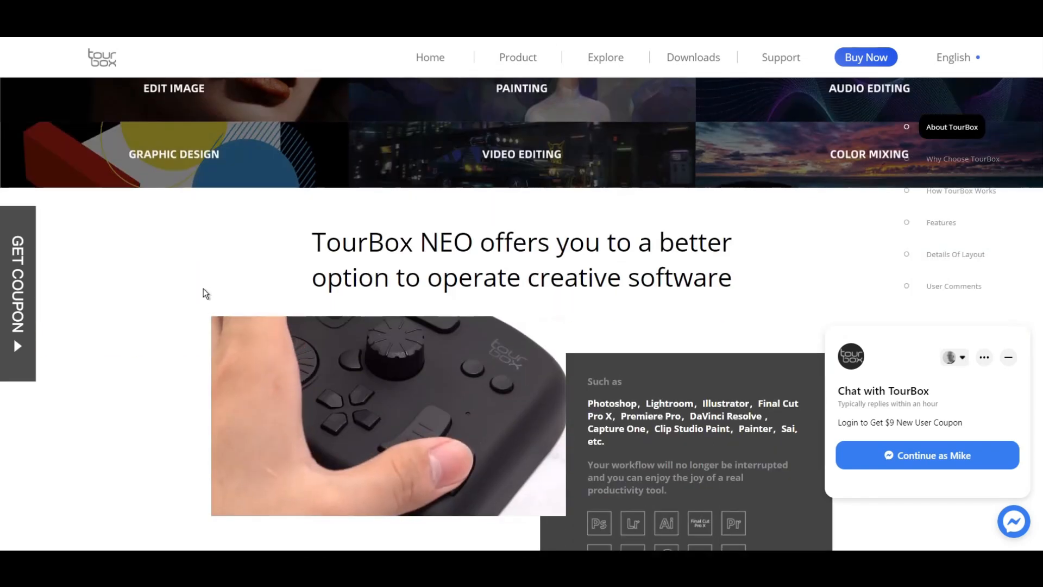
scroll(down, 3)
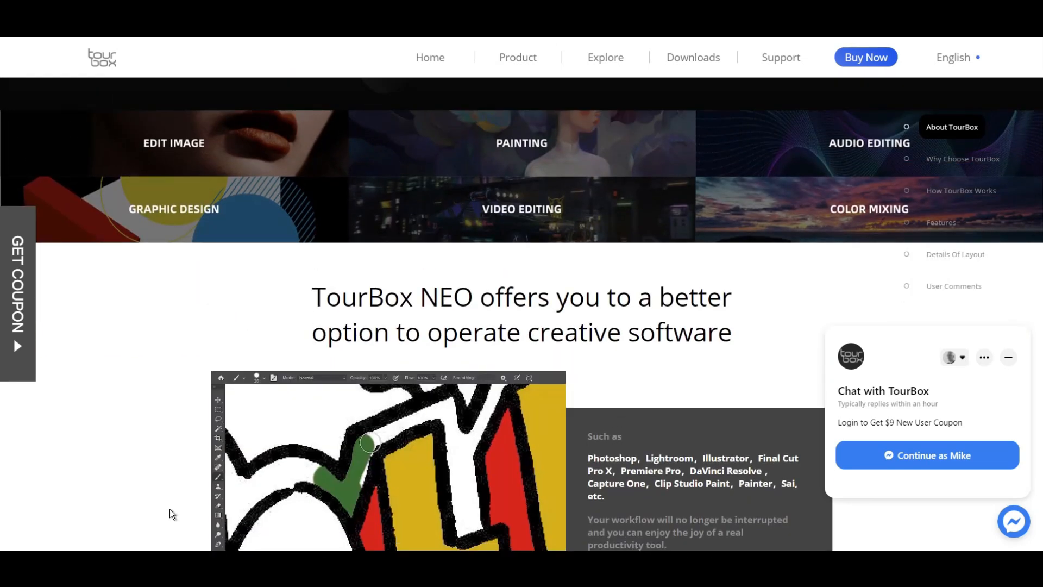
scroll(down, 3)
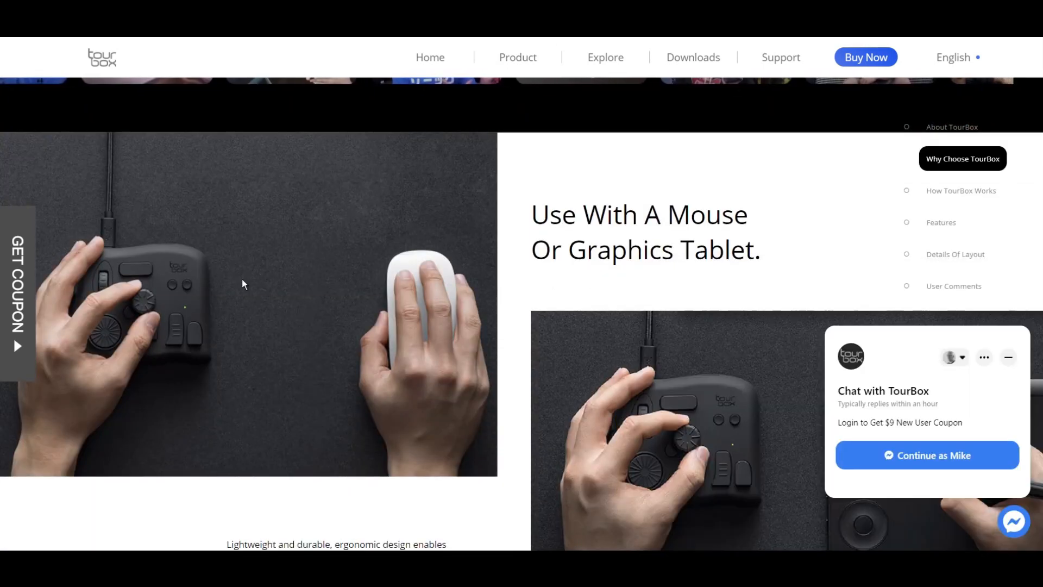
Step: Scroll past the 'Makes Work Easy' features toward the Downloads navigation
scroll(down, 3)
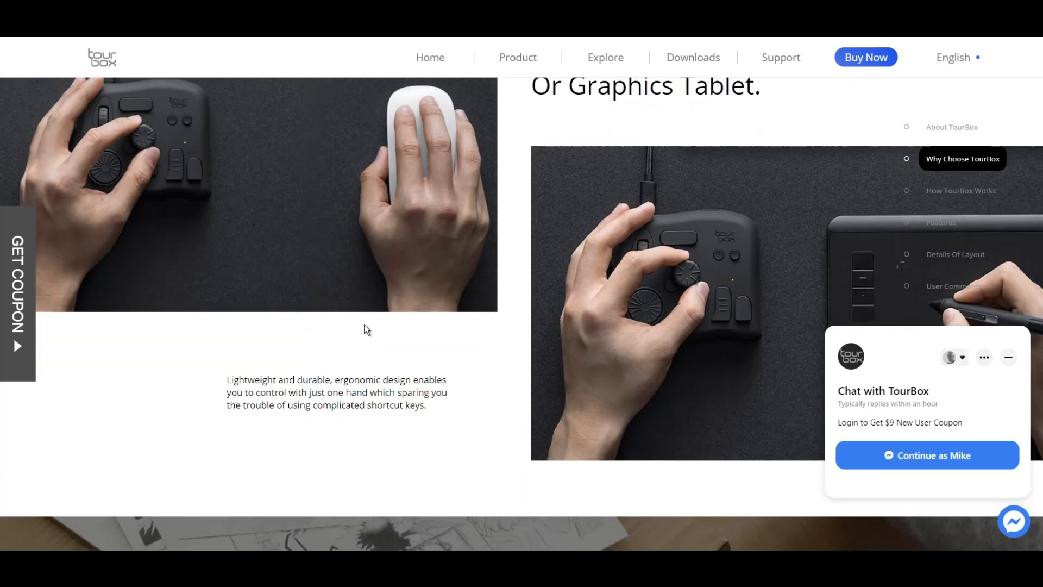
scroll(down, 3)
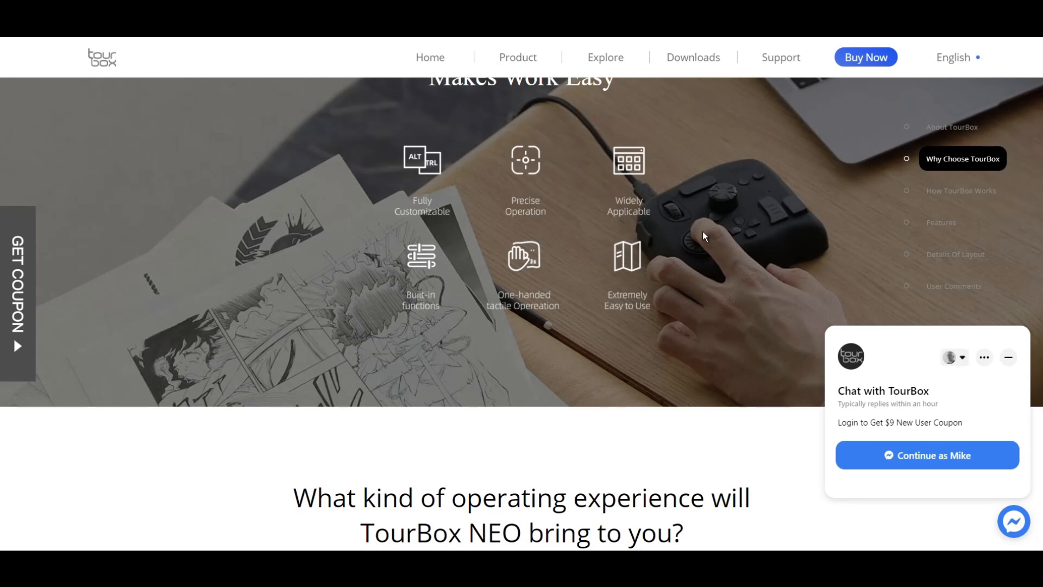
mouse_move(629, 221)
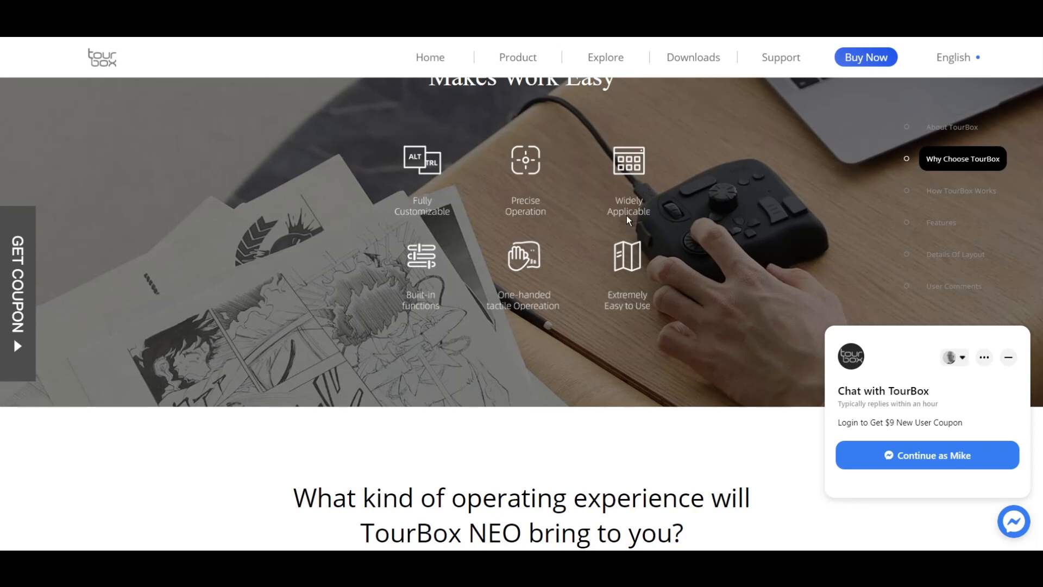
mouse_move(787, 230)
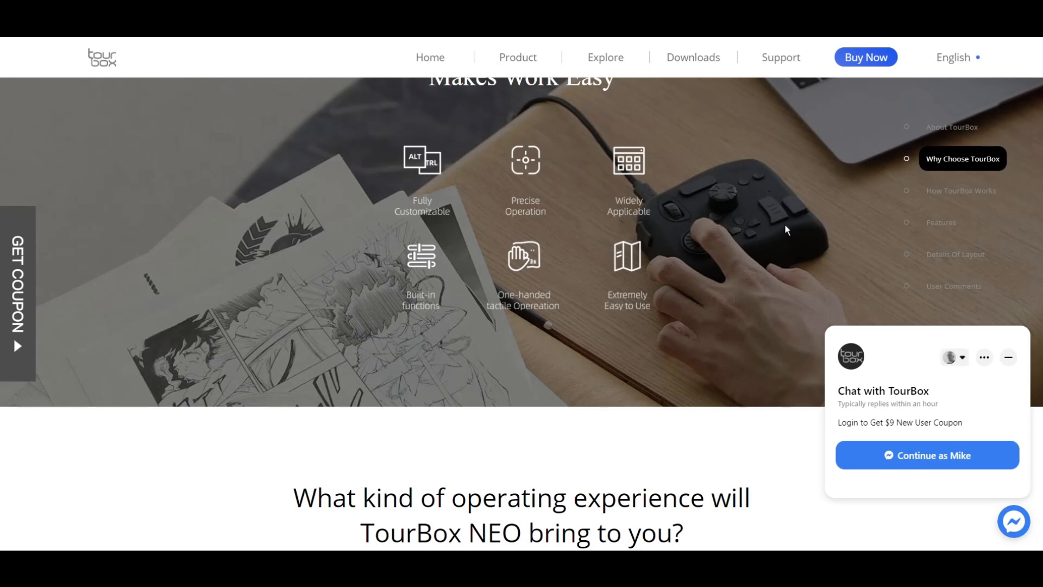
scroll(down, 3)
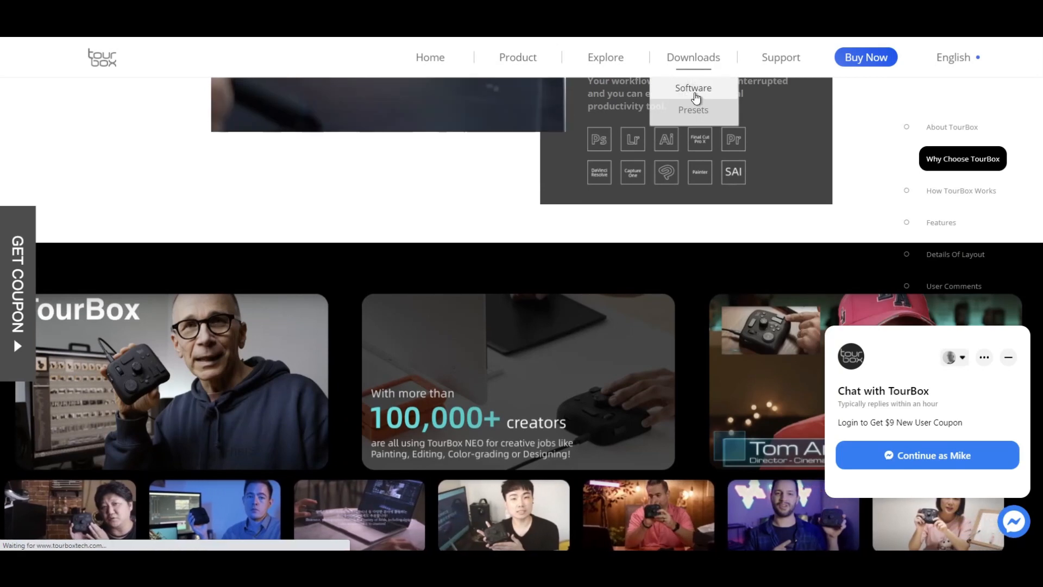
Step: Show the TourBox Console 2.2.6 download page with macOS/Windows options and release notes
click(692, 88)
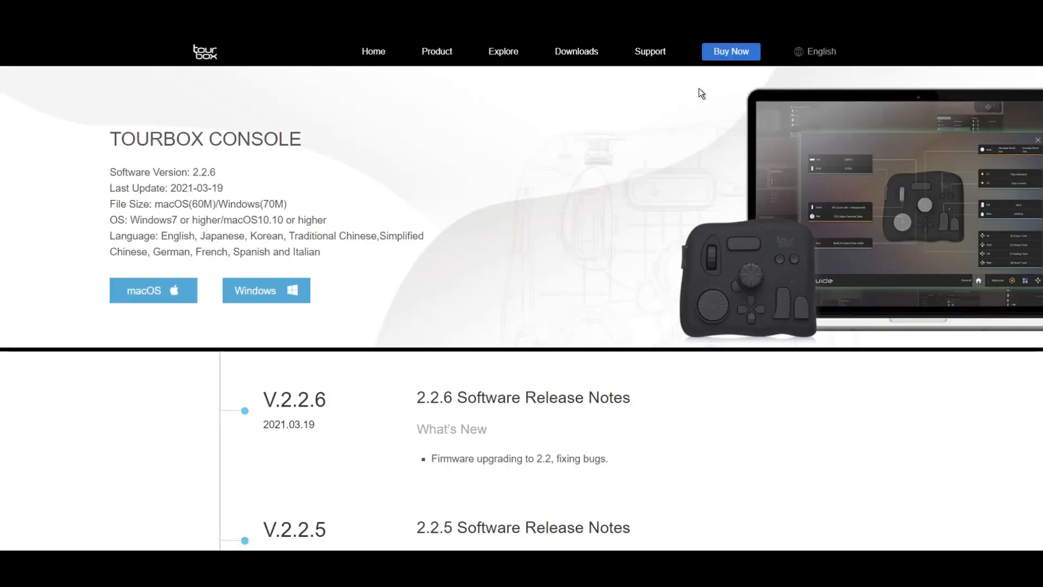
scroll(down, 3)
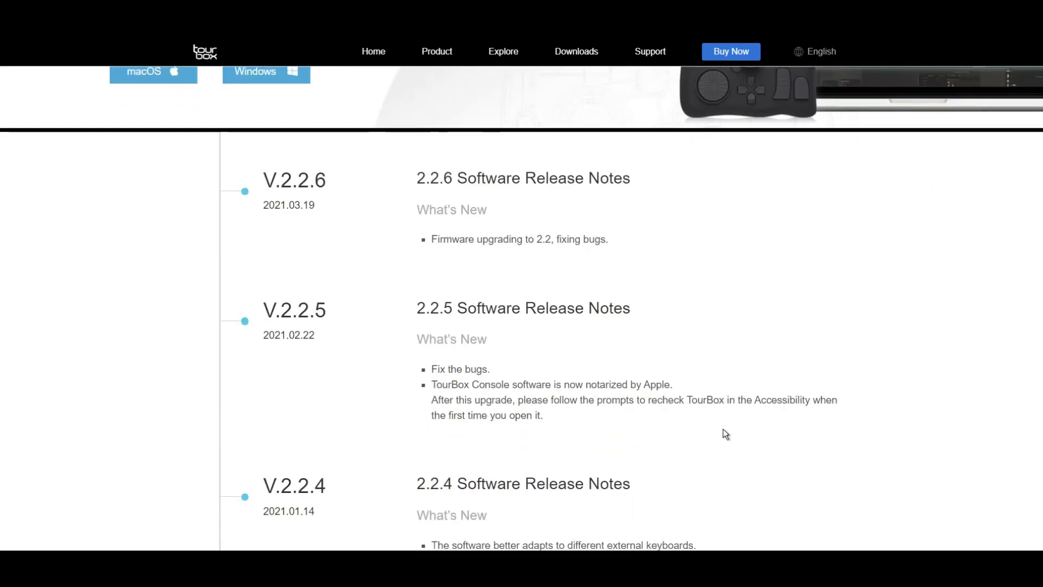
scroll(up, 3)
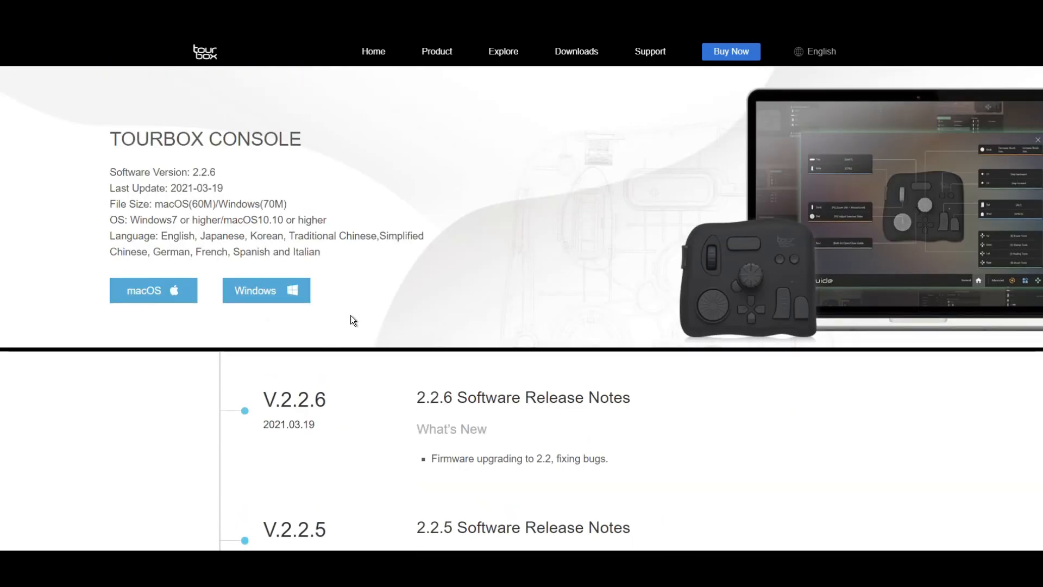
mouse_move(549, 257)
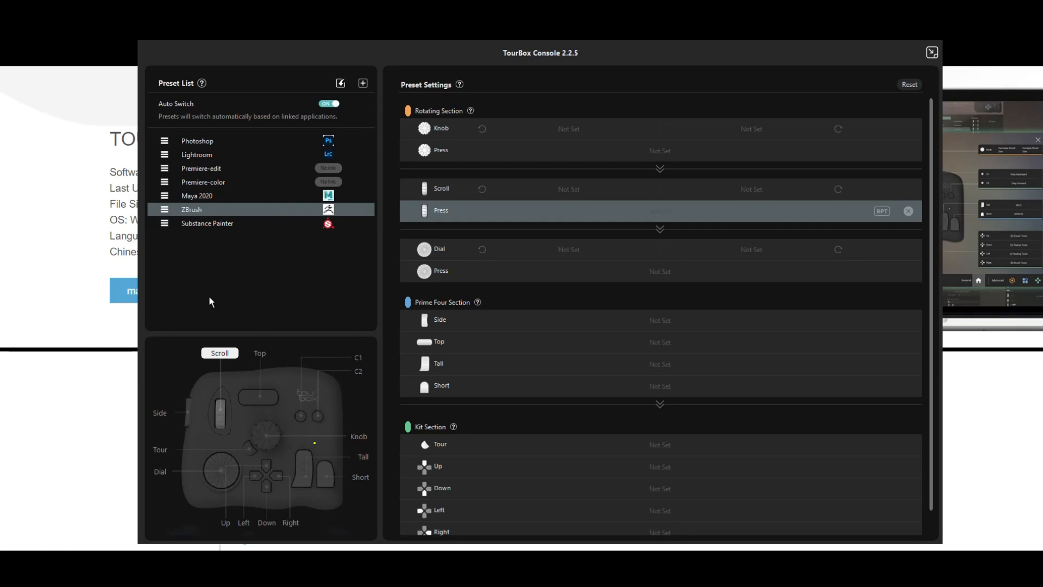
mouse_move(220, 300)
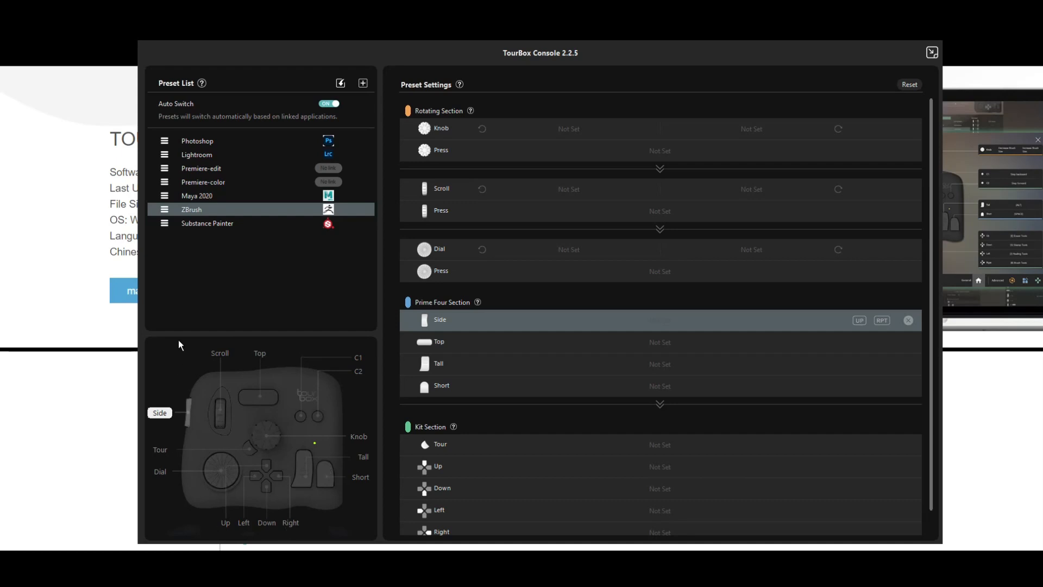
mouse_move(218, 90)
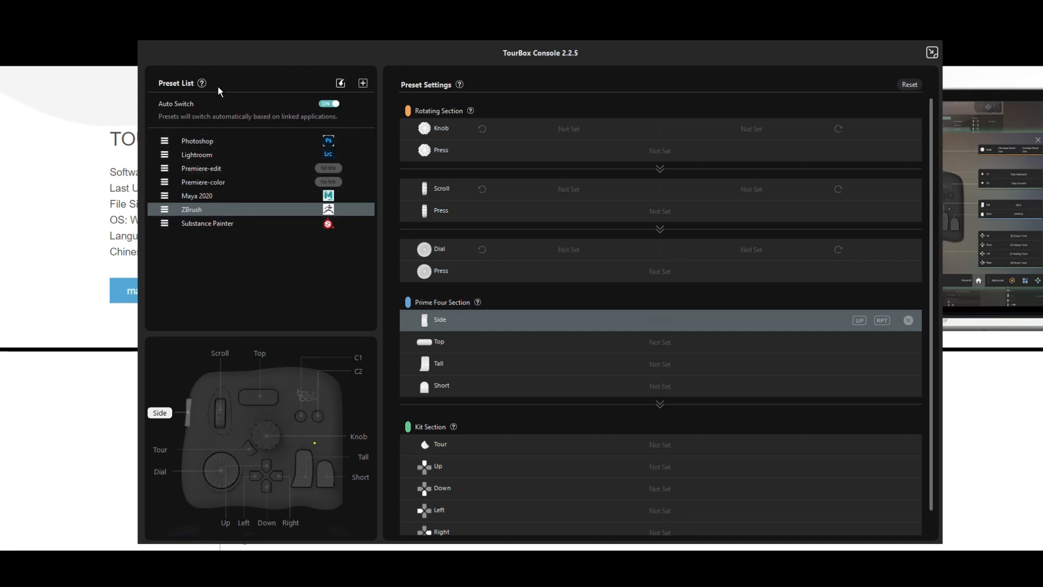
mouse_move(241, 214)
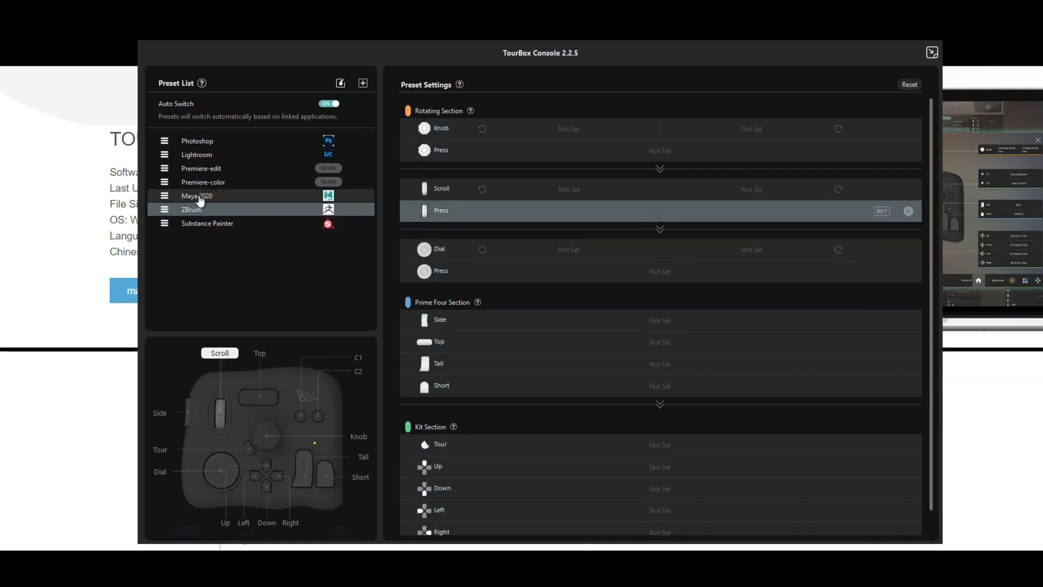
Step: Select the Maya 2020 preset and view its Knob, Knob Press and Scroll Press entries
click(197, 196)
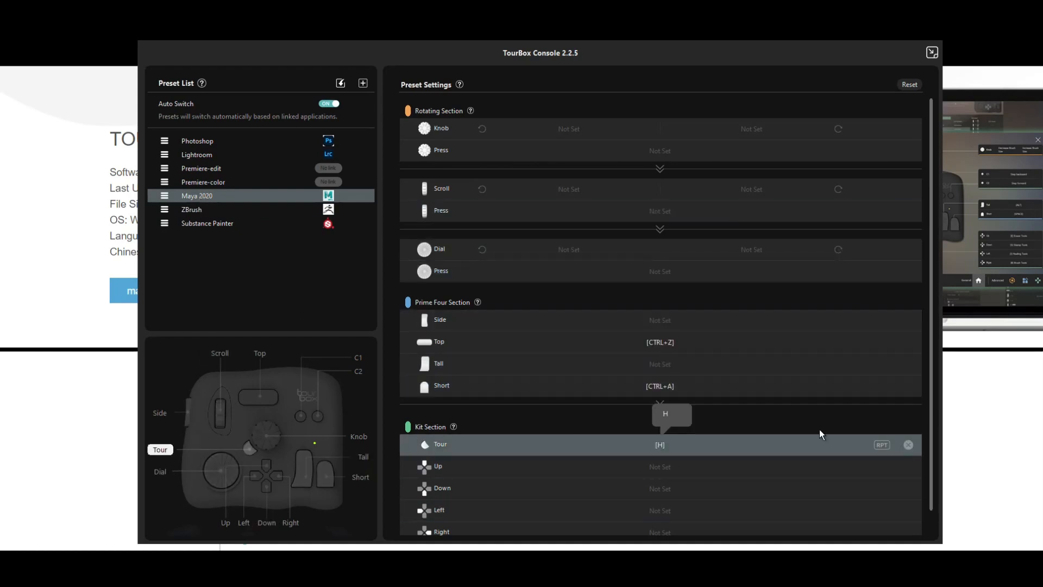
mouse_move(674, 386)
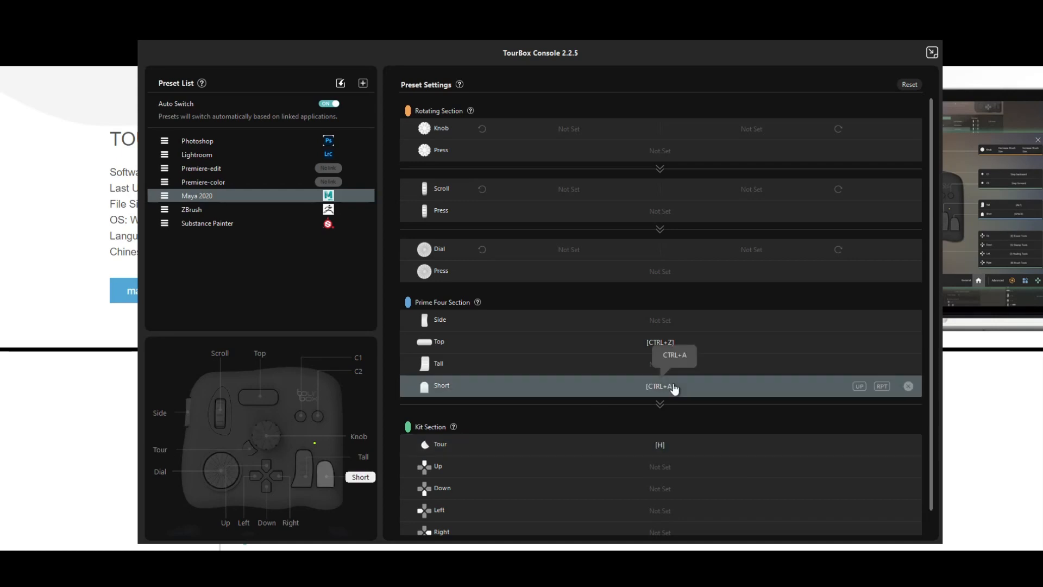
mouse_move(514, 341)
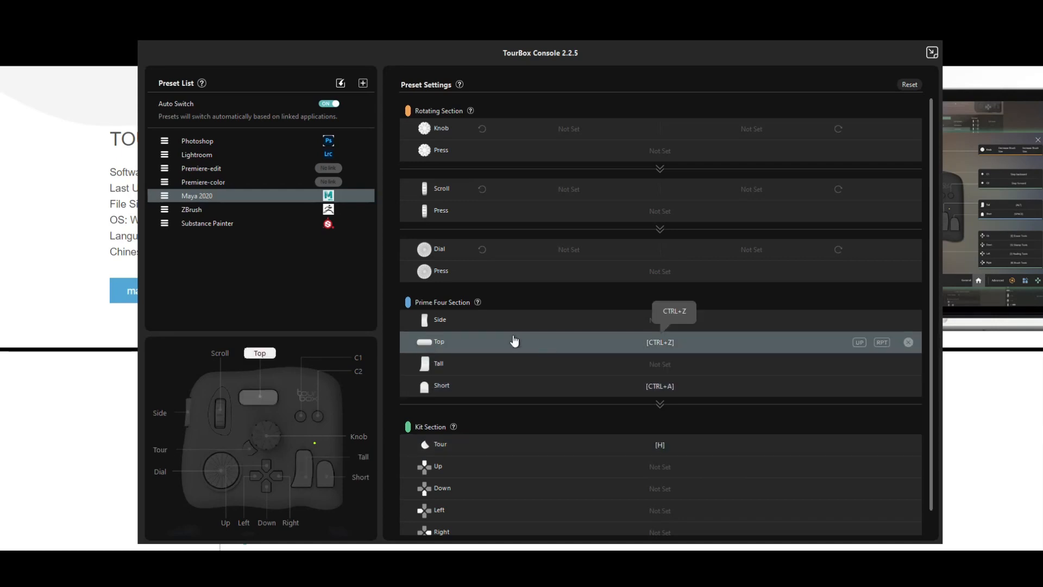
mouse_move(580, 347)
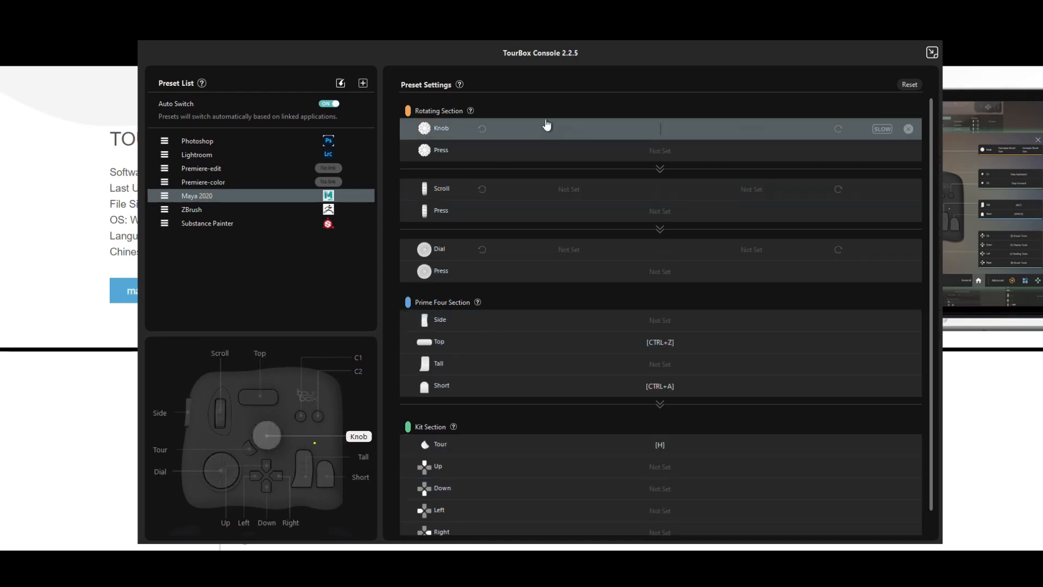
mouse_move(674, 135)
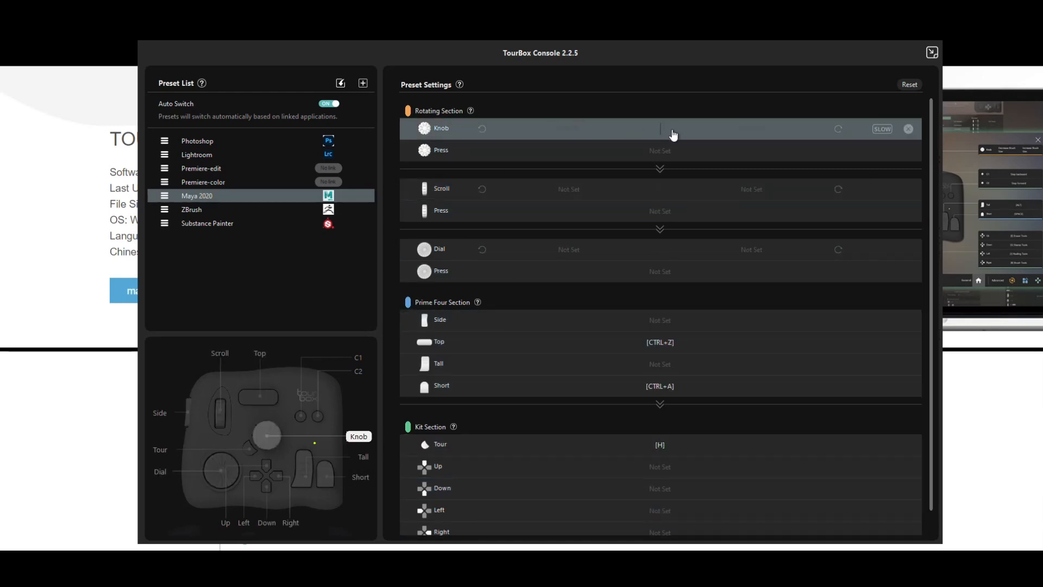
mouse_move(703, 126)
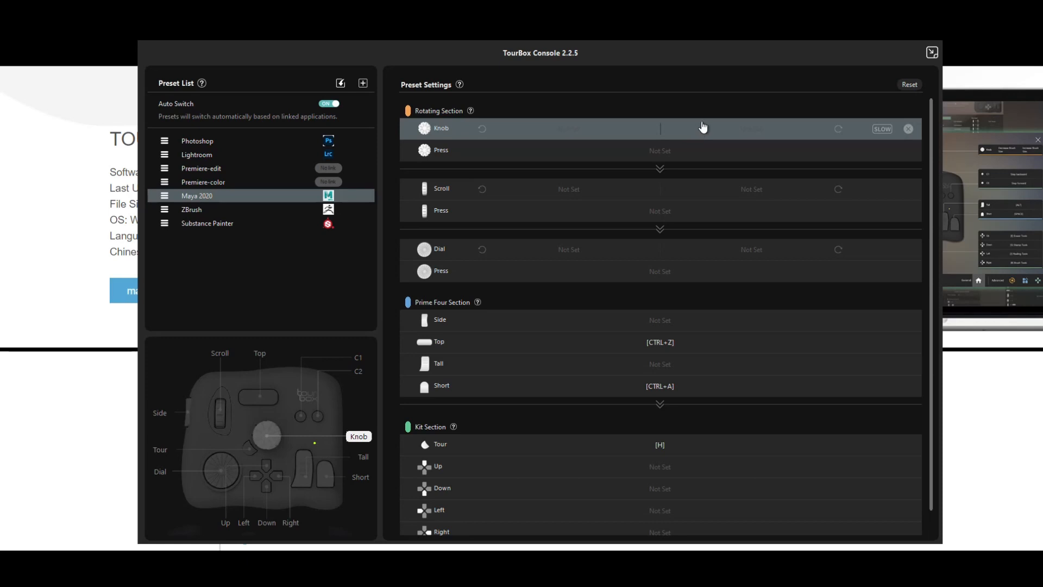
mouse_move(663, 132)
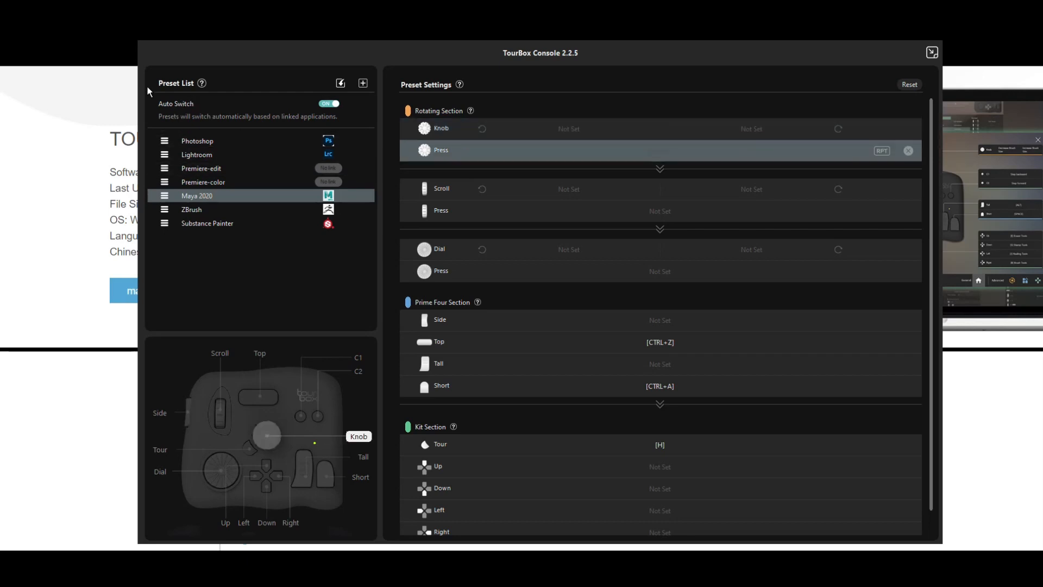
click(440, 210)
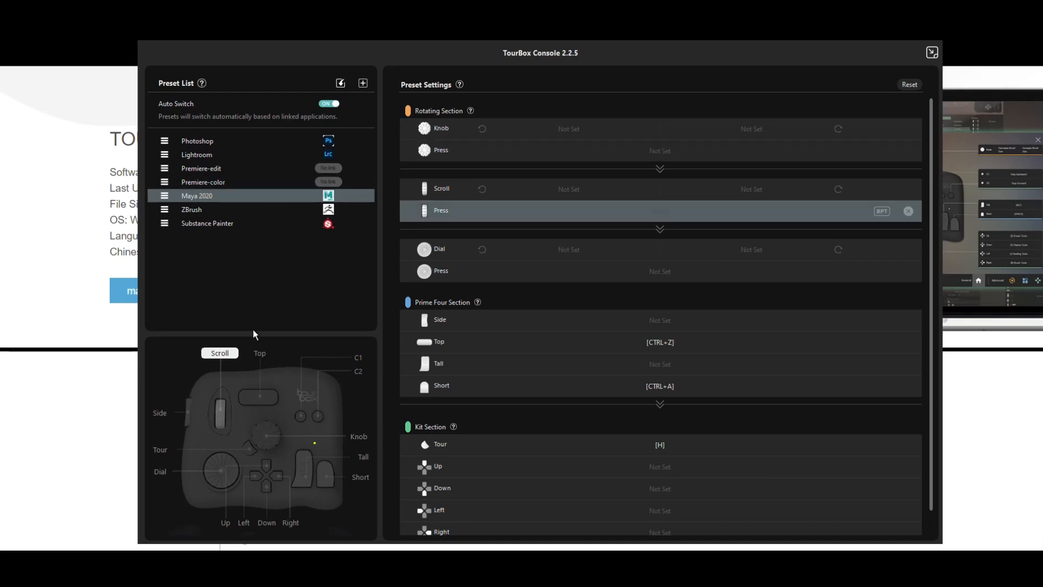
mouse_move(363, 84)
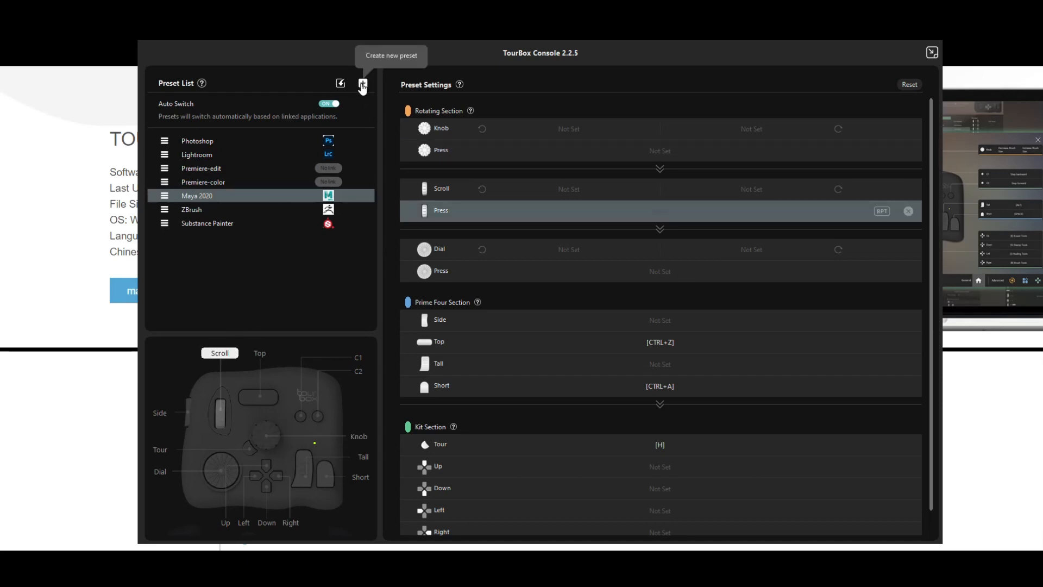
Step: Create a Customize Preset named Photoshop2 with all buttons Not Set
click(362, 83)
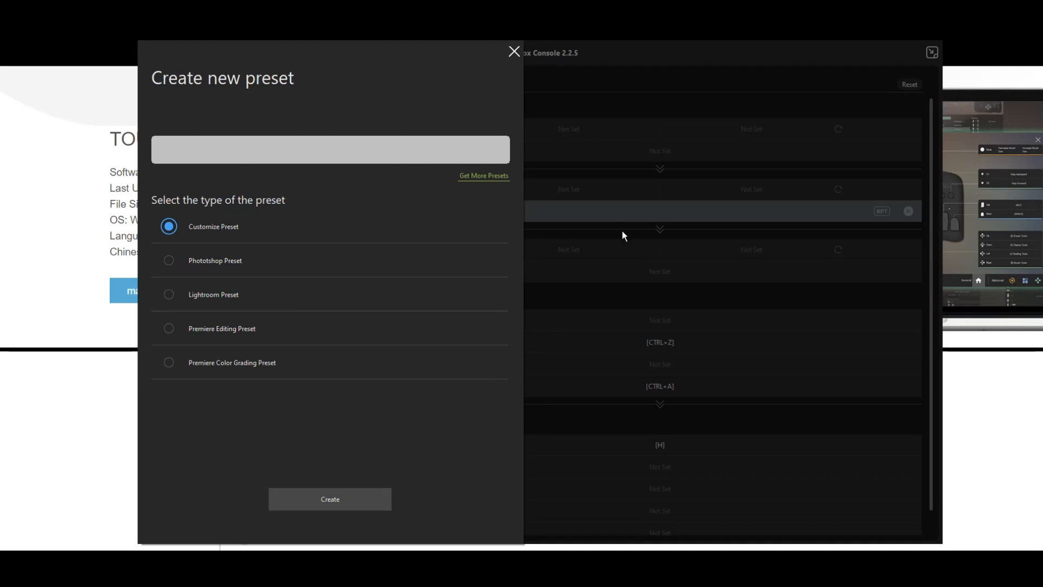
text(Photoshop2)
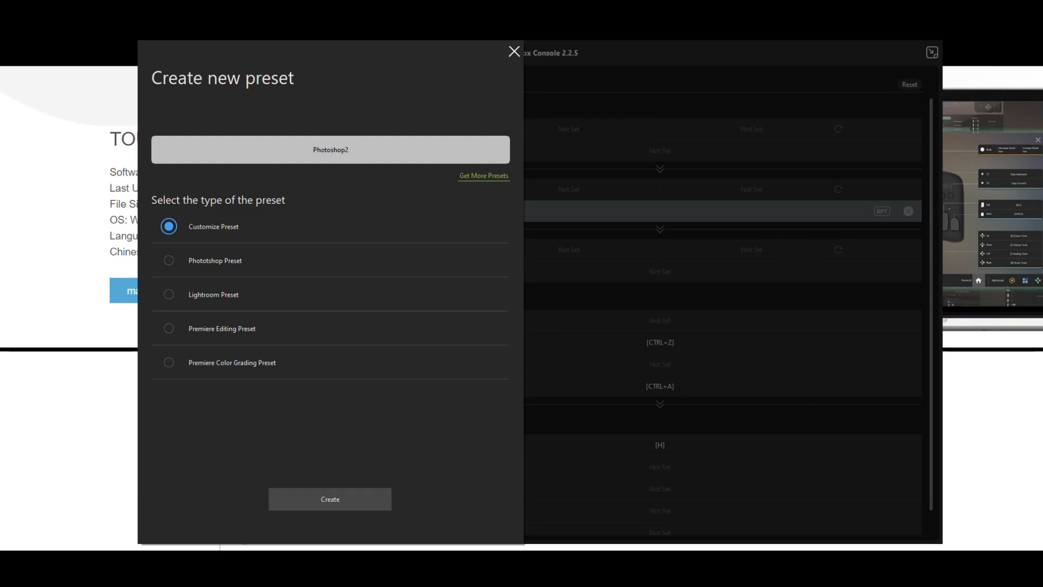
click(330, 149)
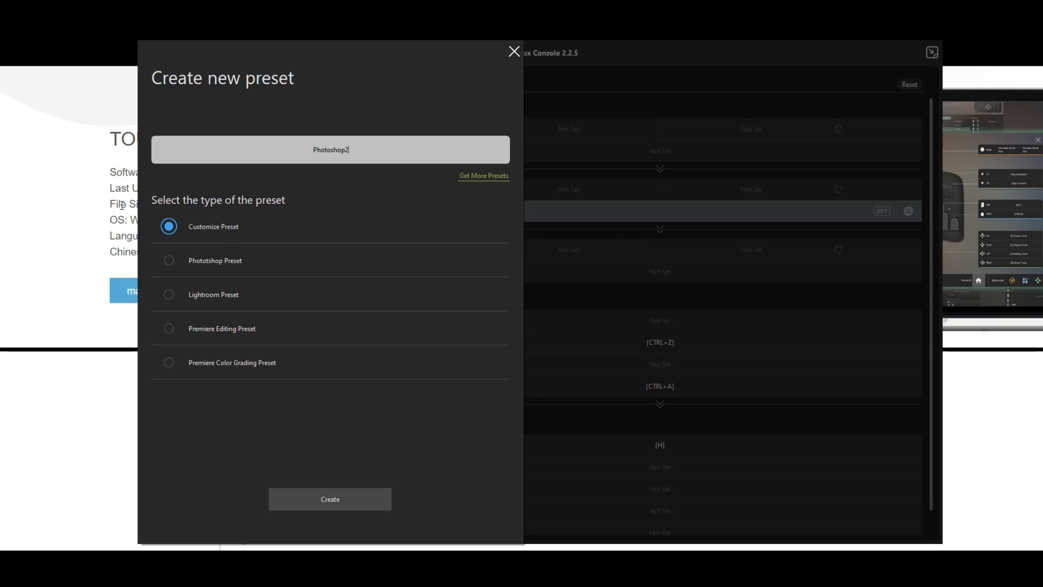
mouse_move(372, 490)
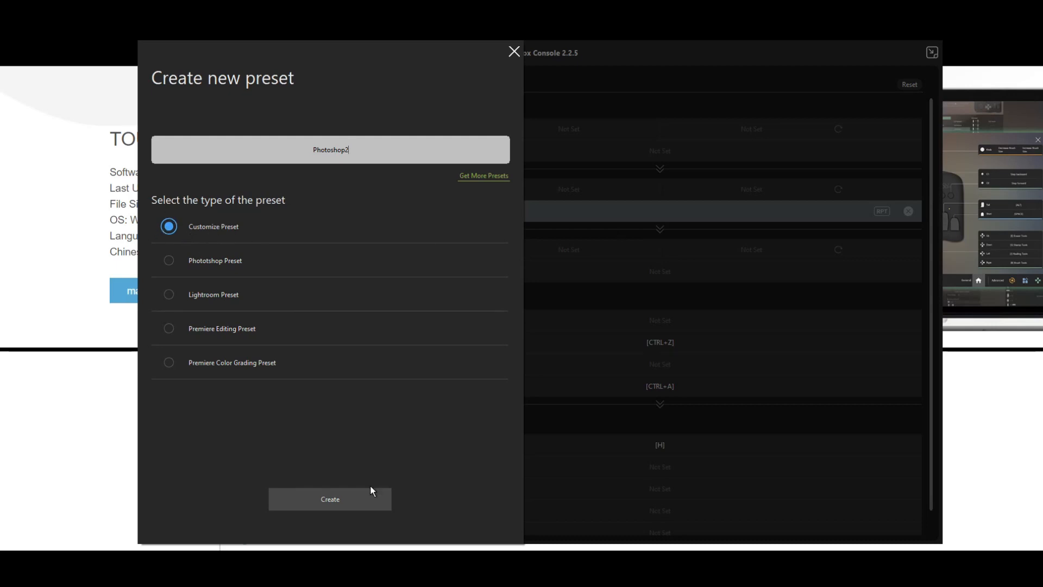
click(329, 499)
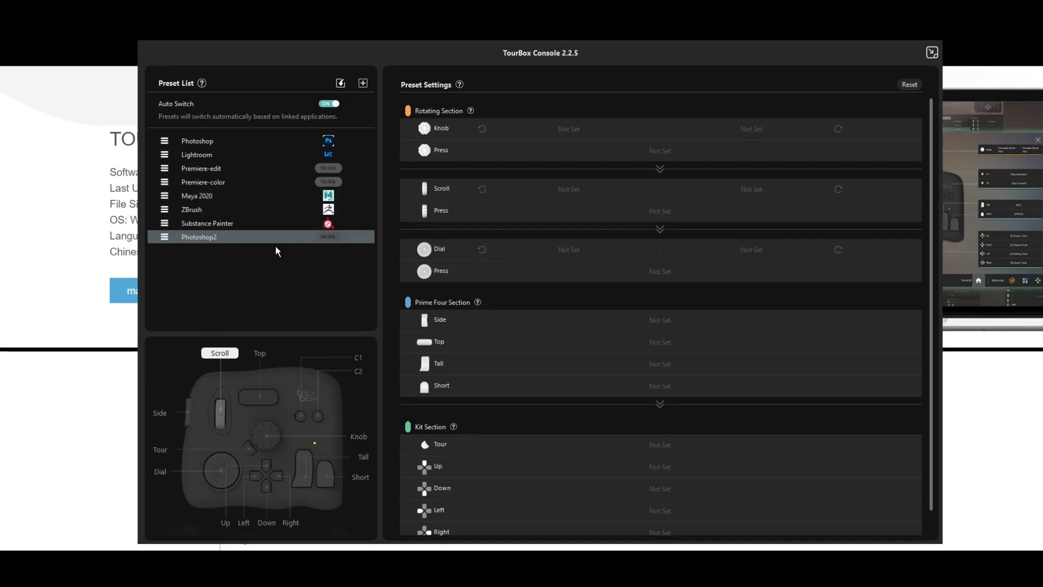
mouse_move(233, 263)
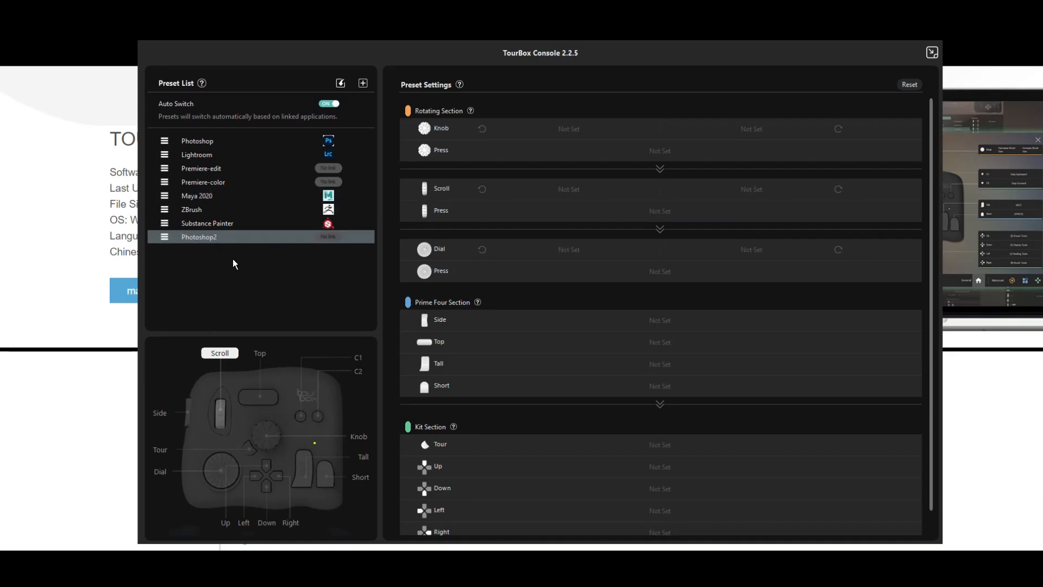
mouse_move(327, 238)
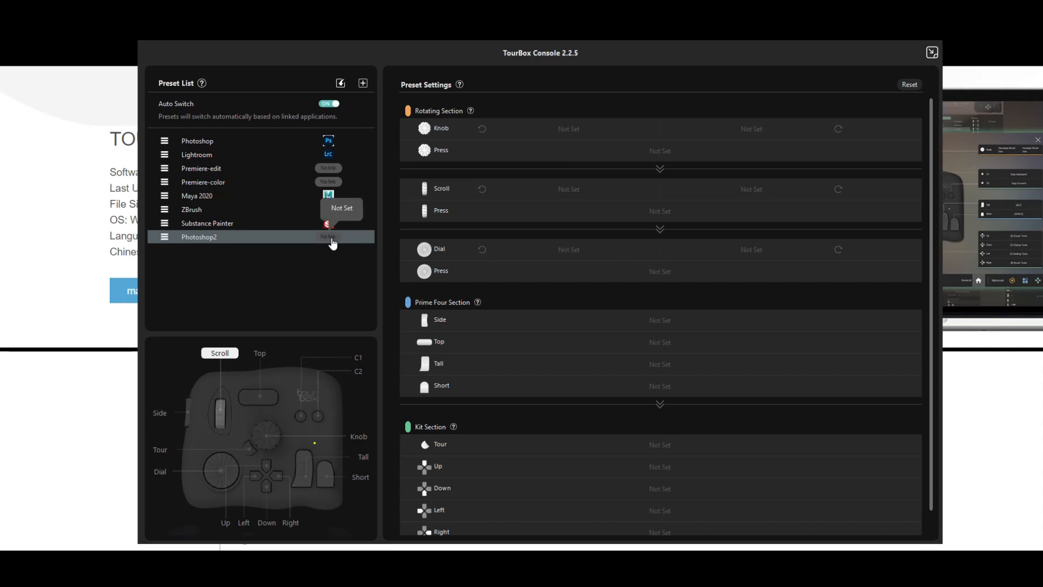
mouse_move(331, 244)
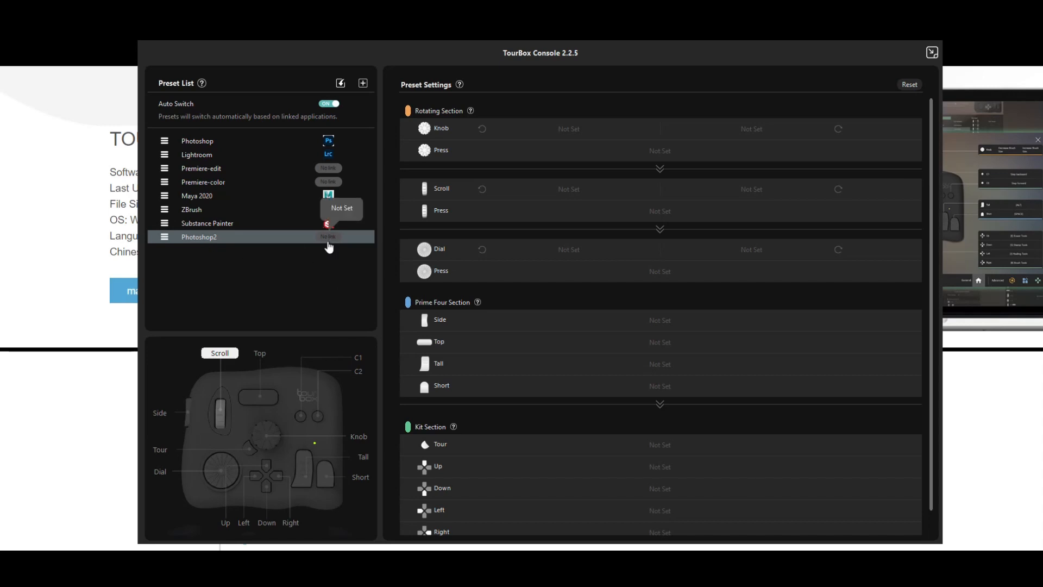
Step: Set Photoshop as the linked application for the Photoshop2 preset
click(327, 237)
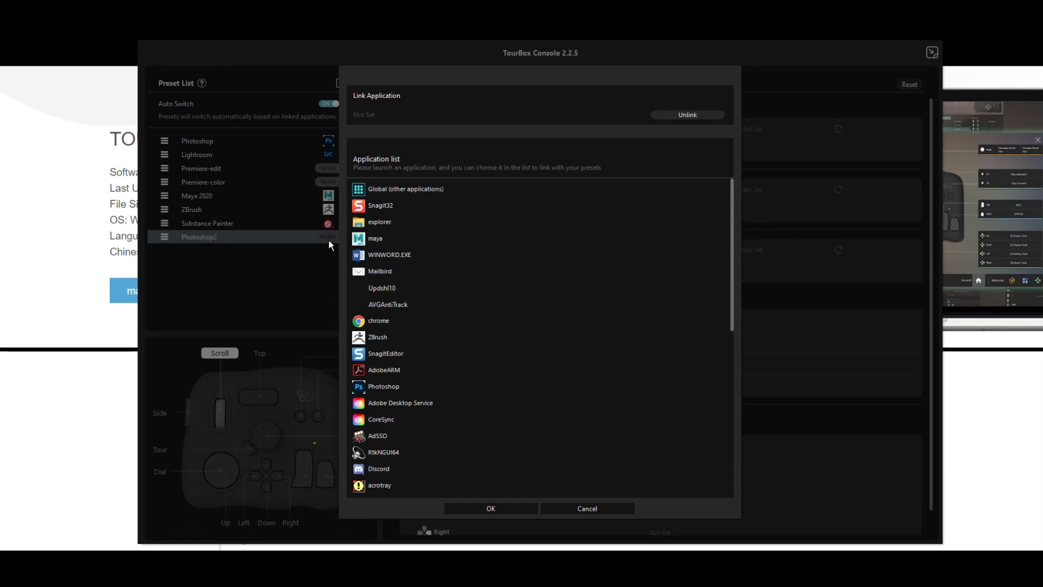
mouse_move(553, 353)
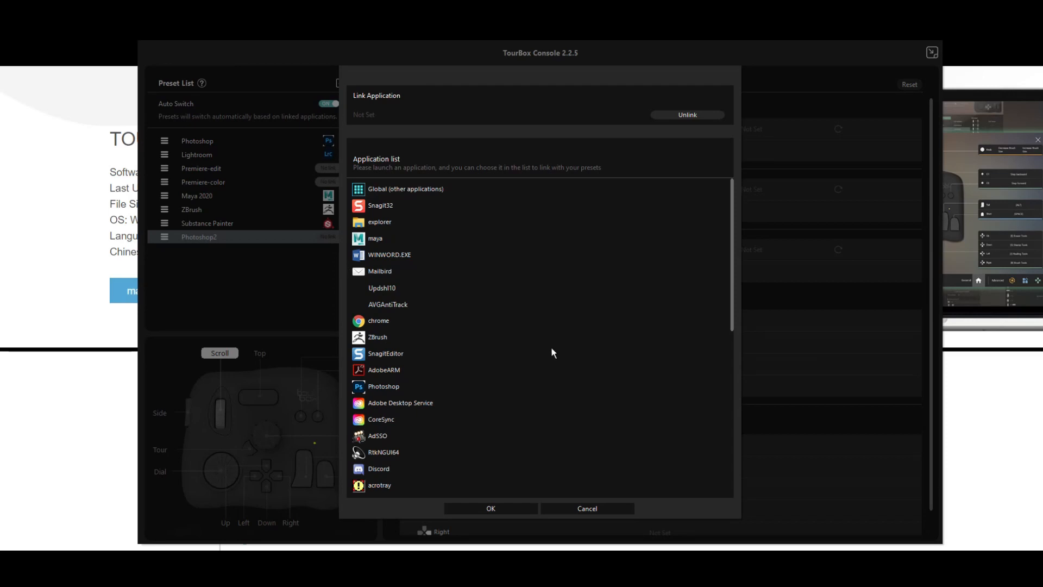
mouse_move(376, 414)
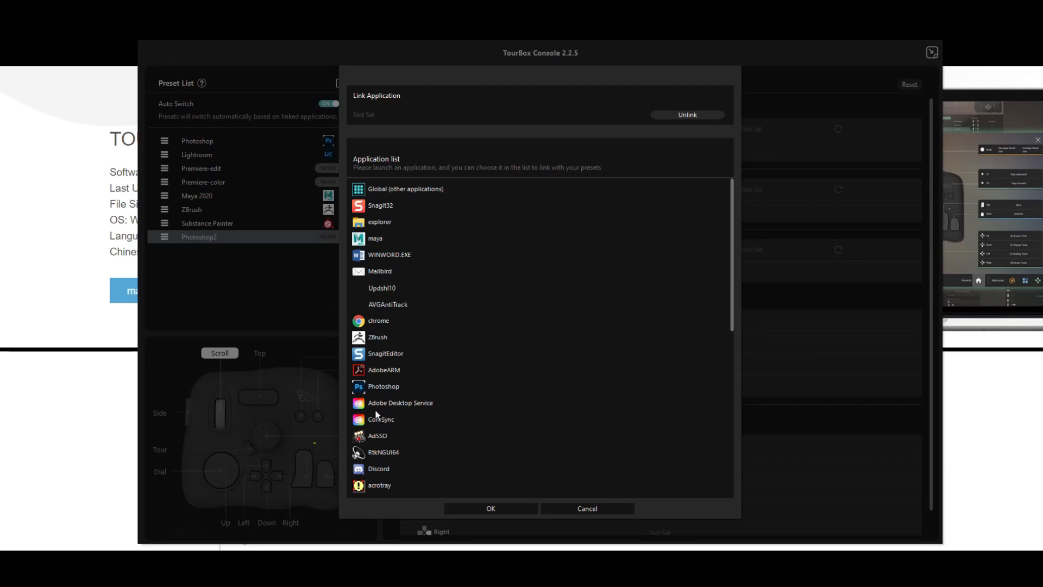
click(383, 386)
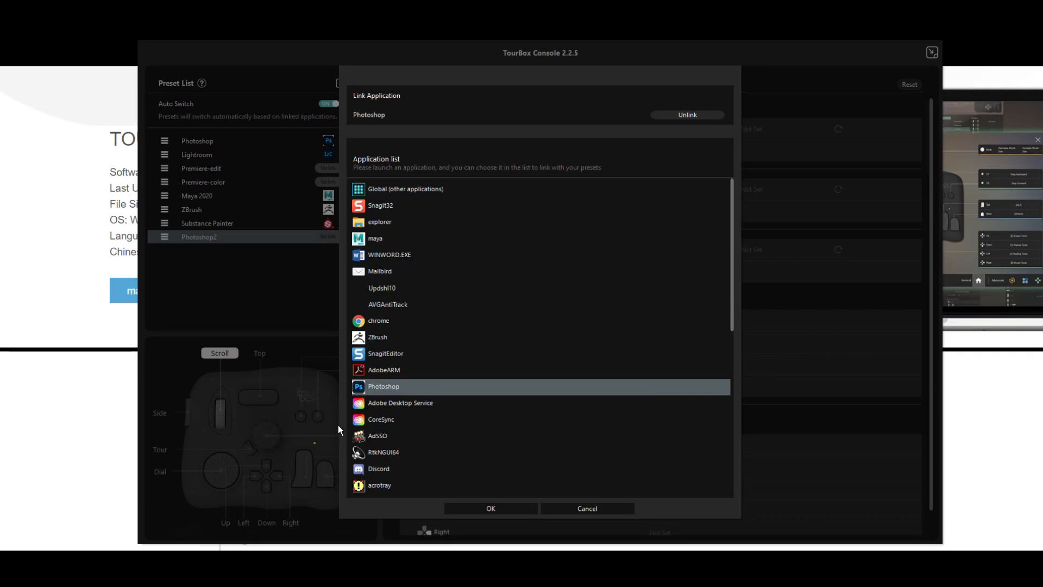
click(490, 509)
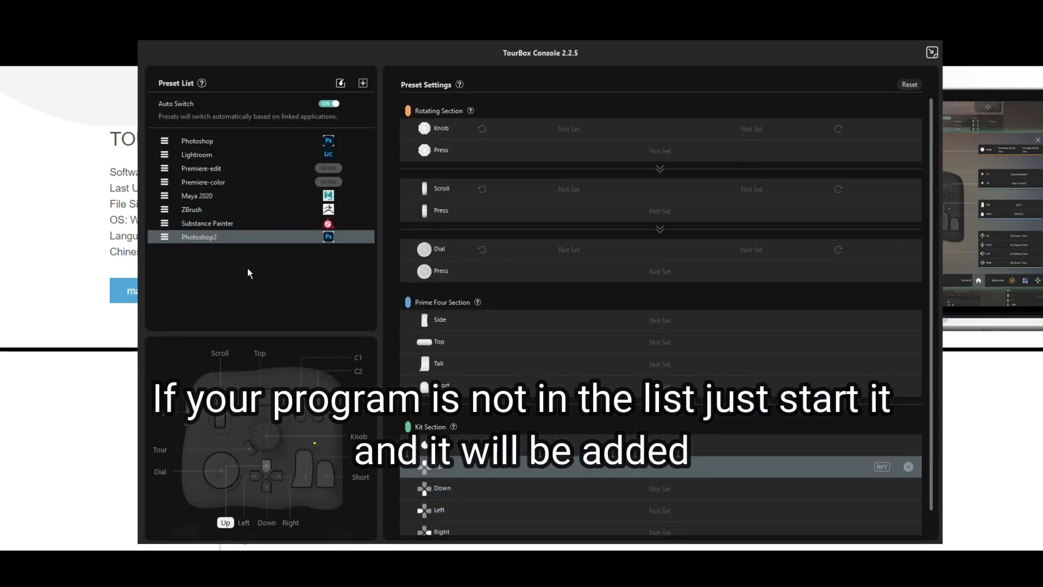
mouse_move(327, 237)
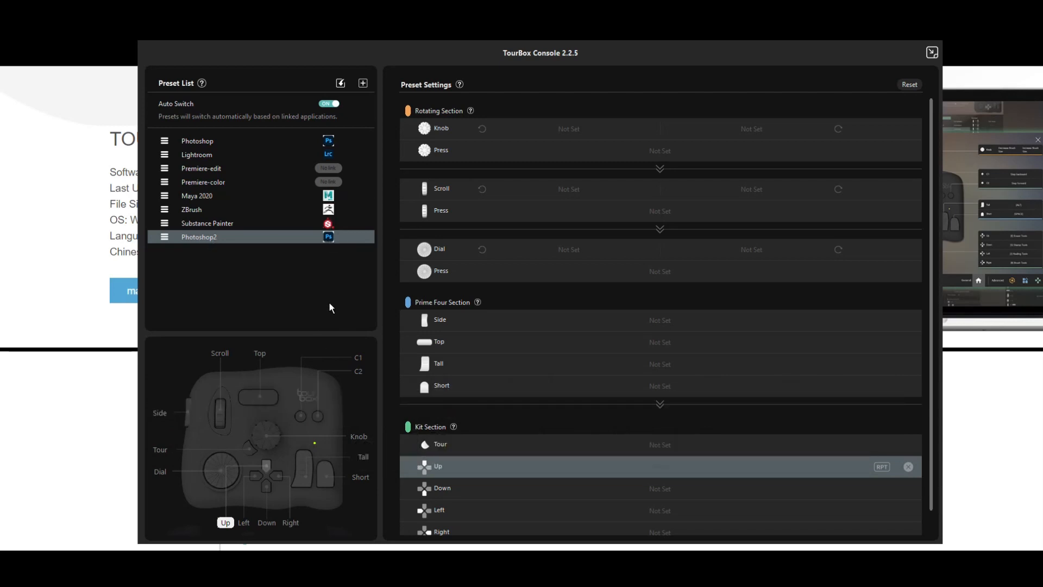
mouse_move(336, 327)
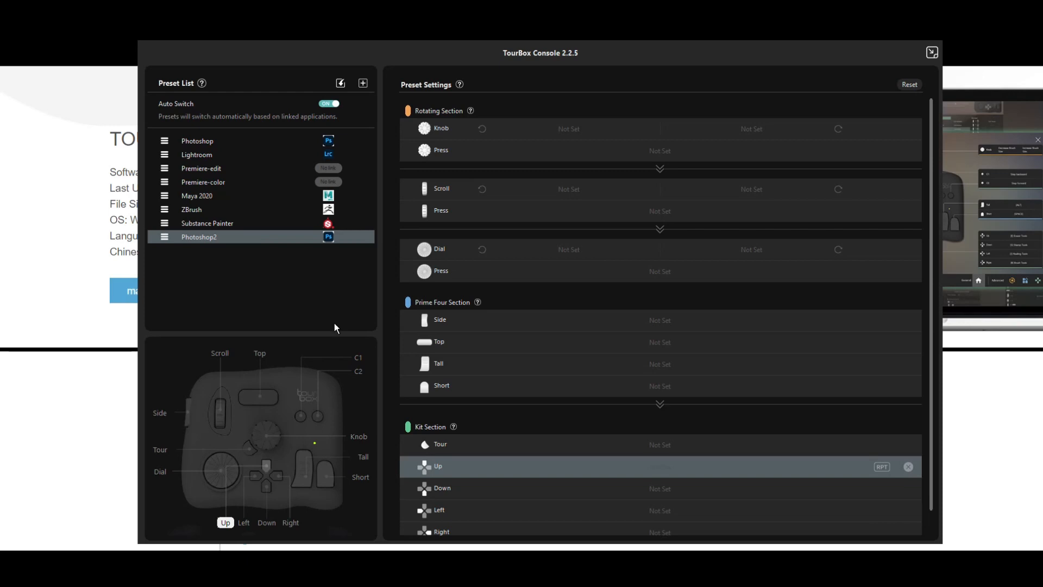
mouse_move(328, 487)
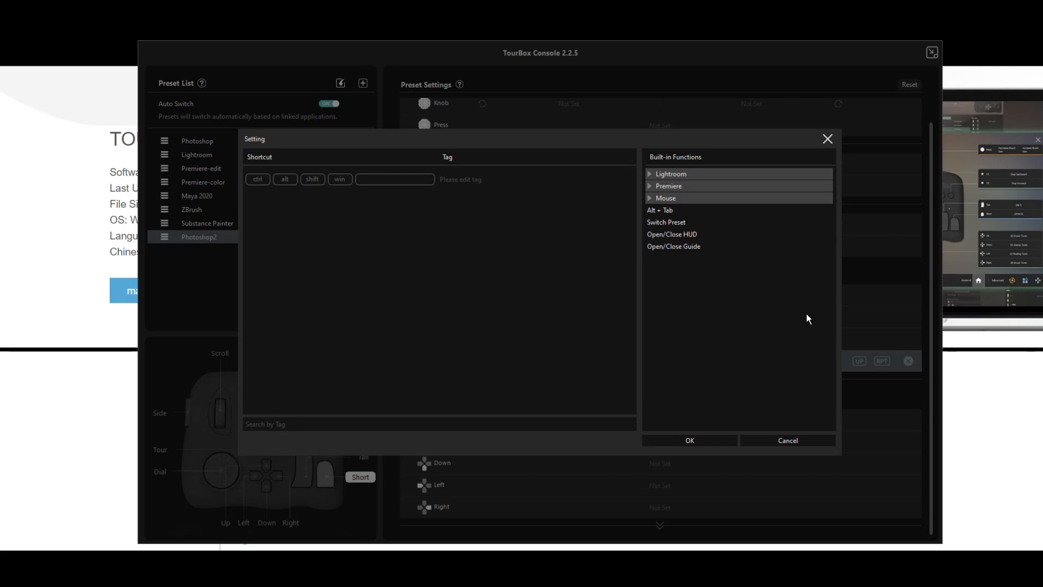
mouse_move(683, 188)
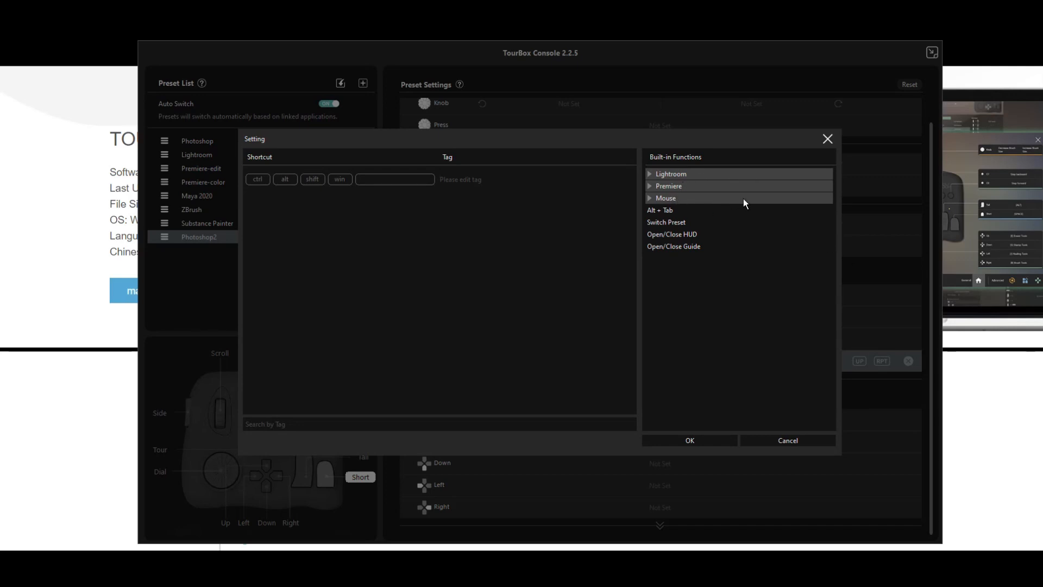
mouse_move(363, 198)
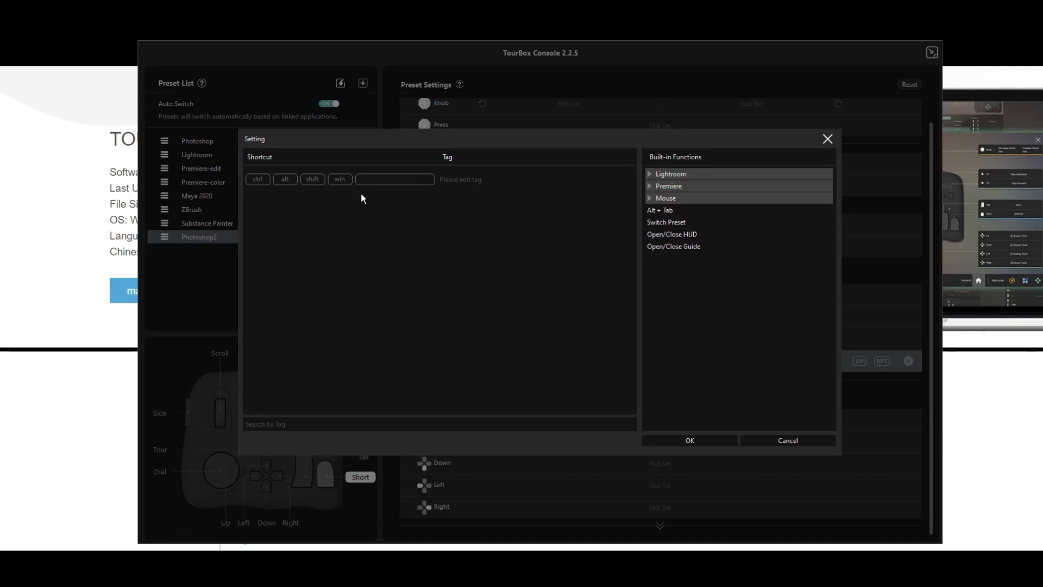
mouse_move(382, 183)
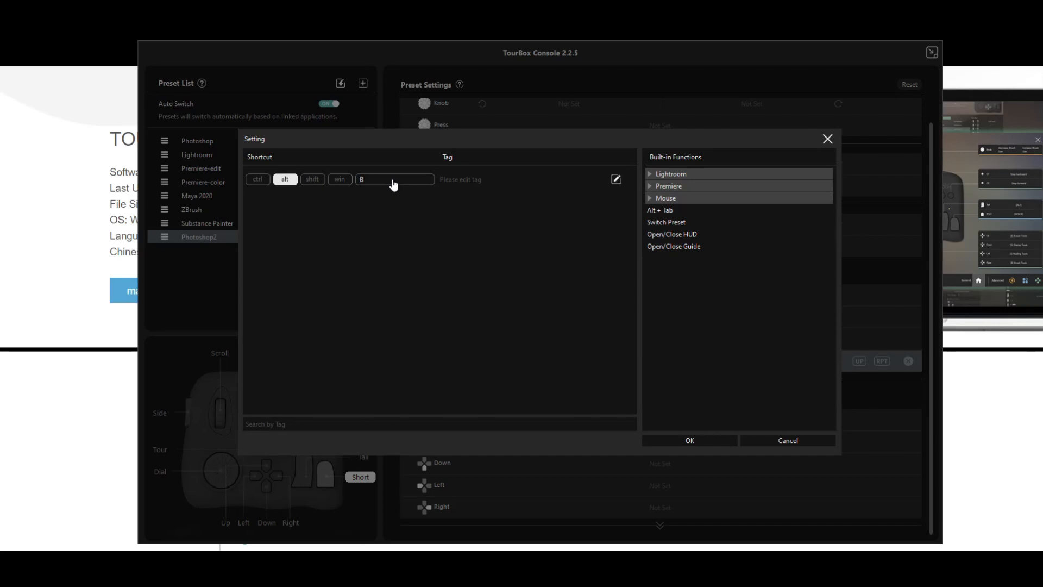
mouse_move(398, 204)
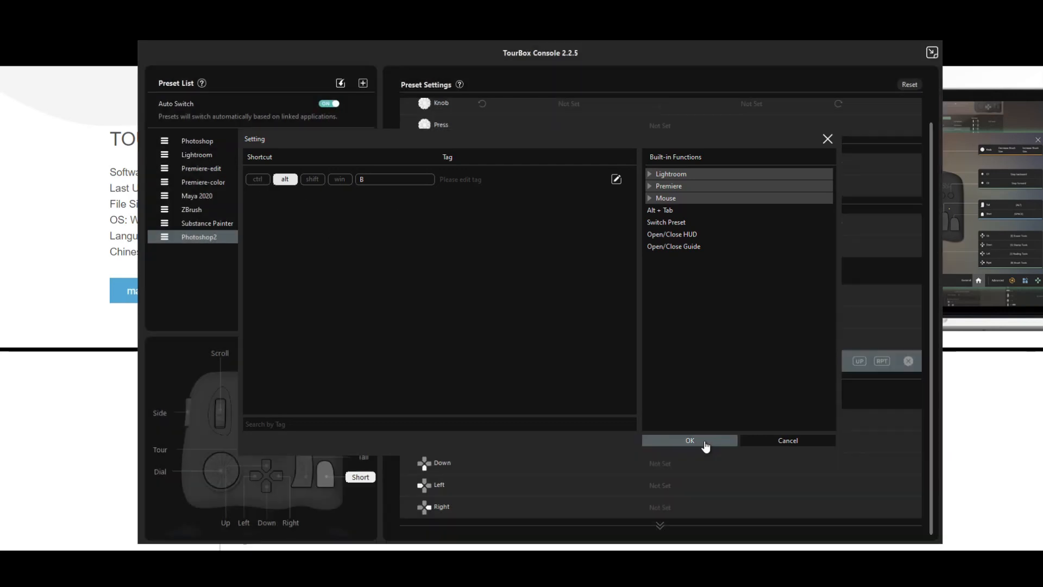
Step: Confirm Alt+B as the shortcut assigned to the Short button
click(689, 440)
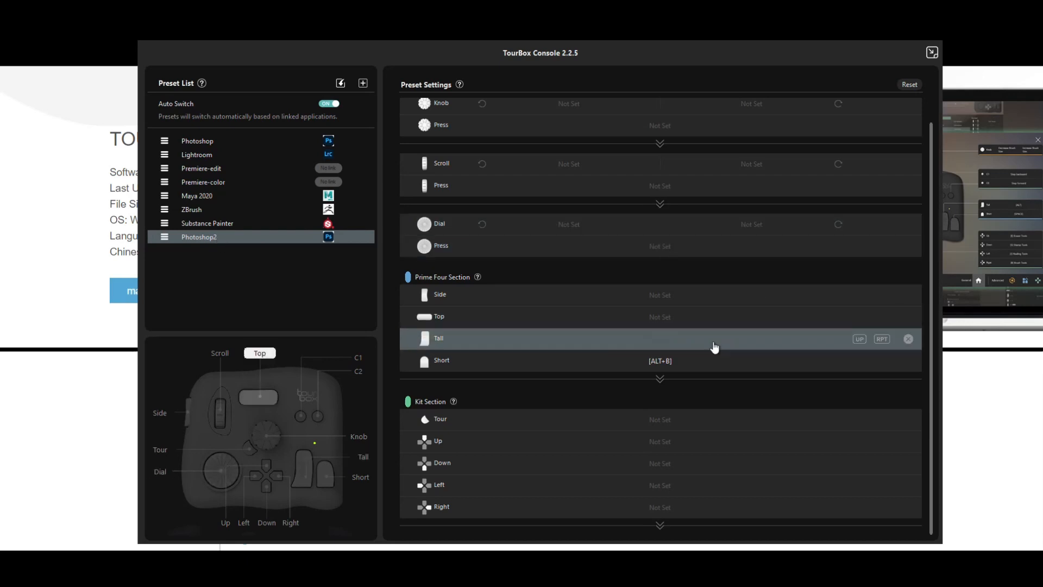
mouse_move(570, 366)
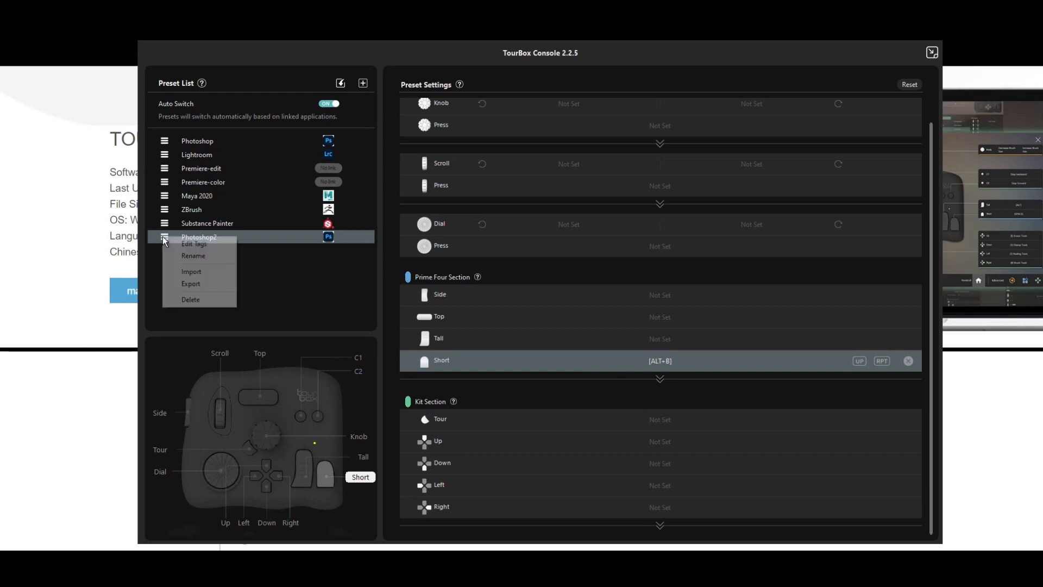
Step: Delete Photoshop2 and confirm, leaving the original Photoshop preset
click(190, 300)
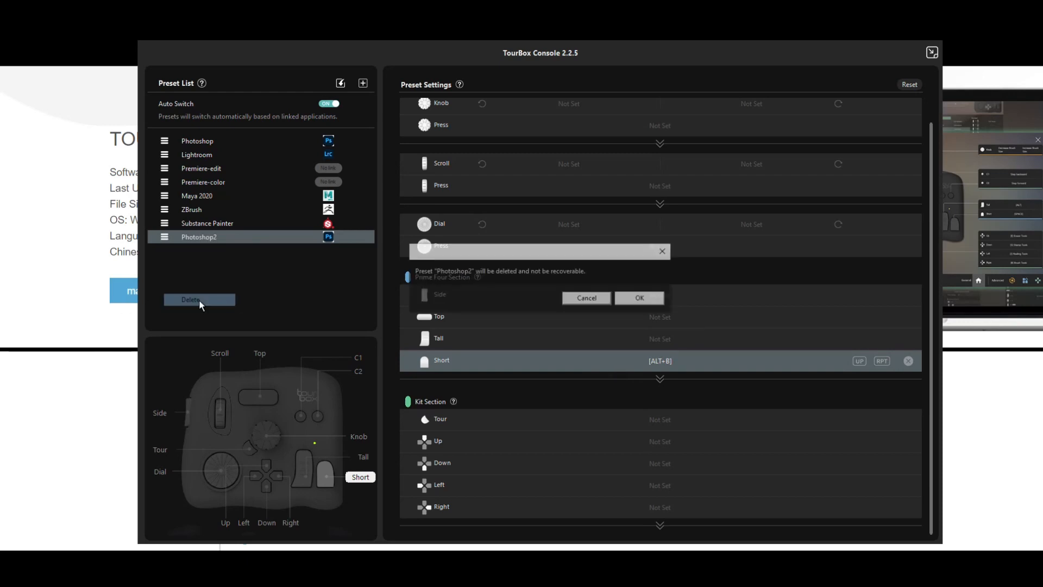
click(638, 298)
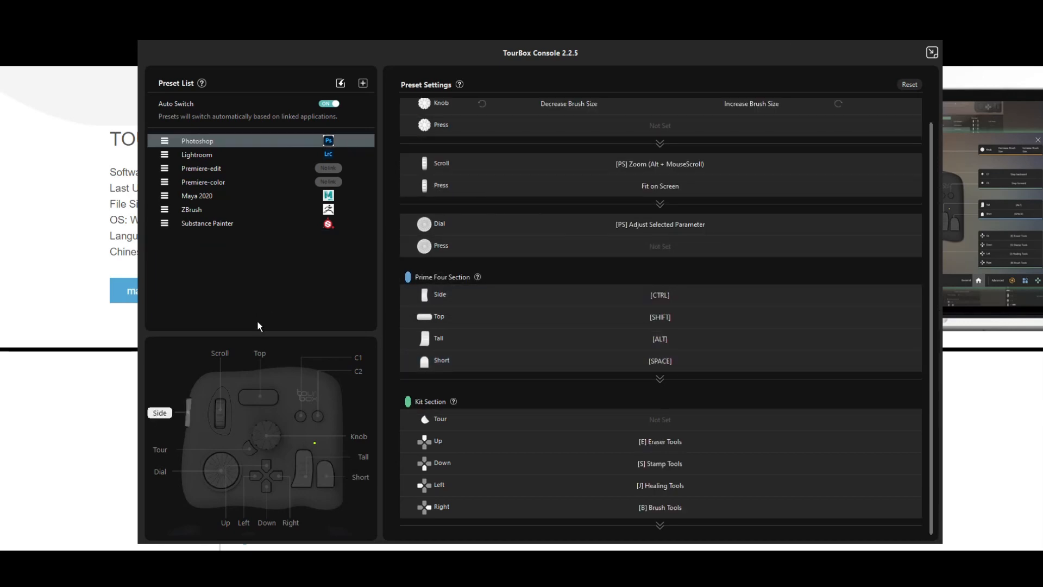
mouse_move(247, 326)
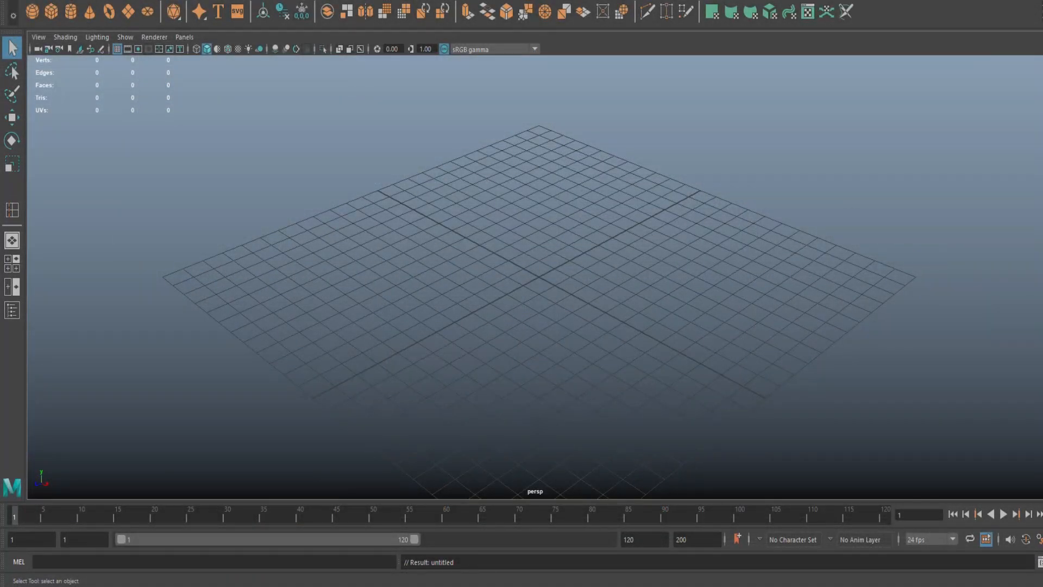
mouse_move(501, 213)
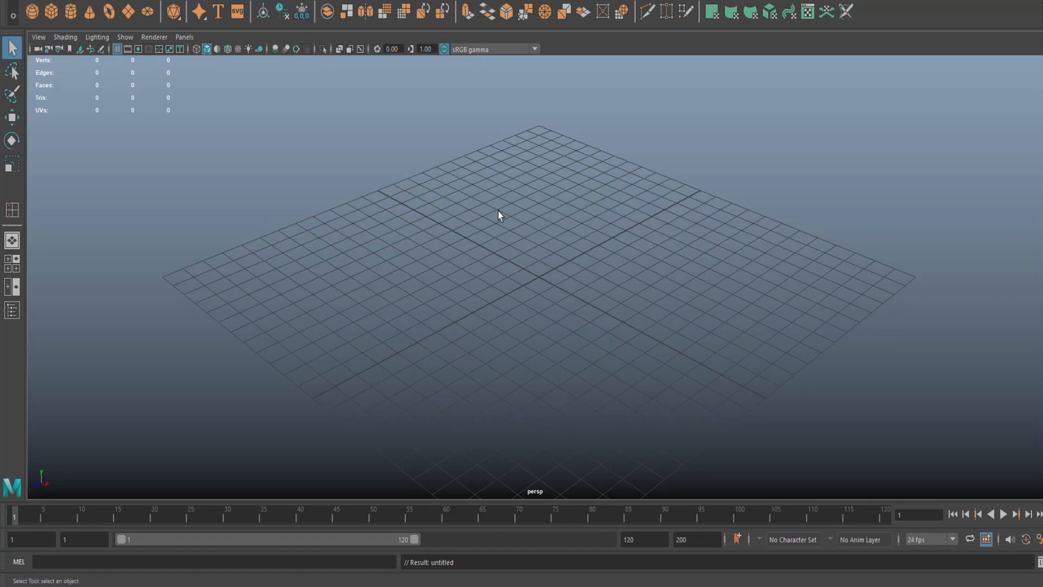
mouse_move(167, 243)
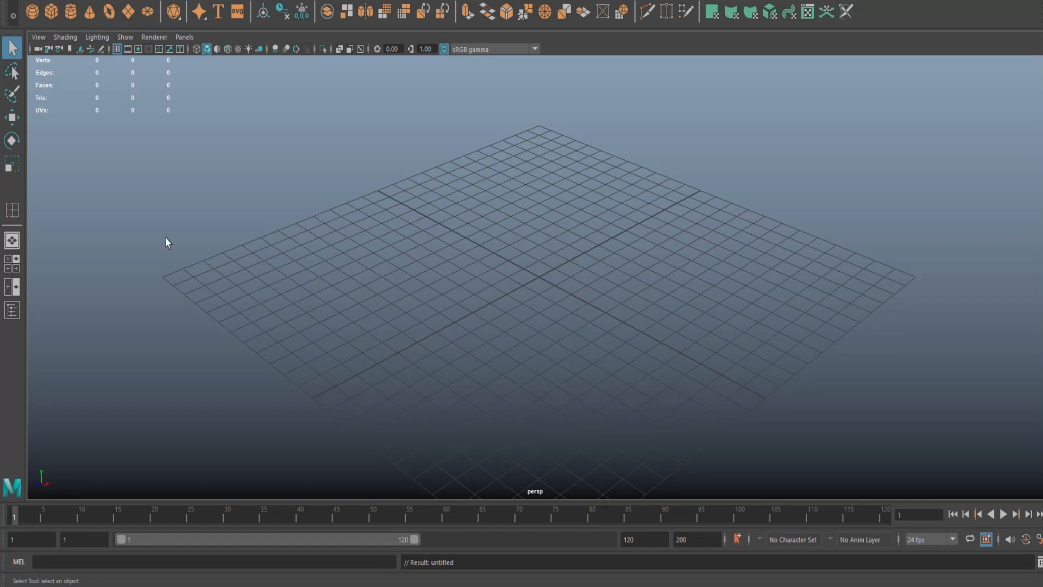
mouse_move(670, 301)
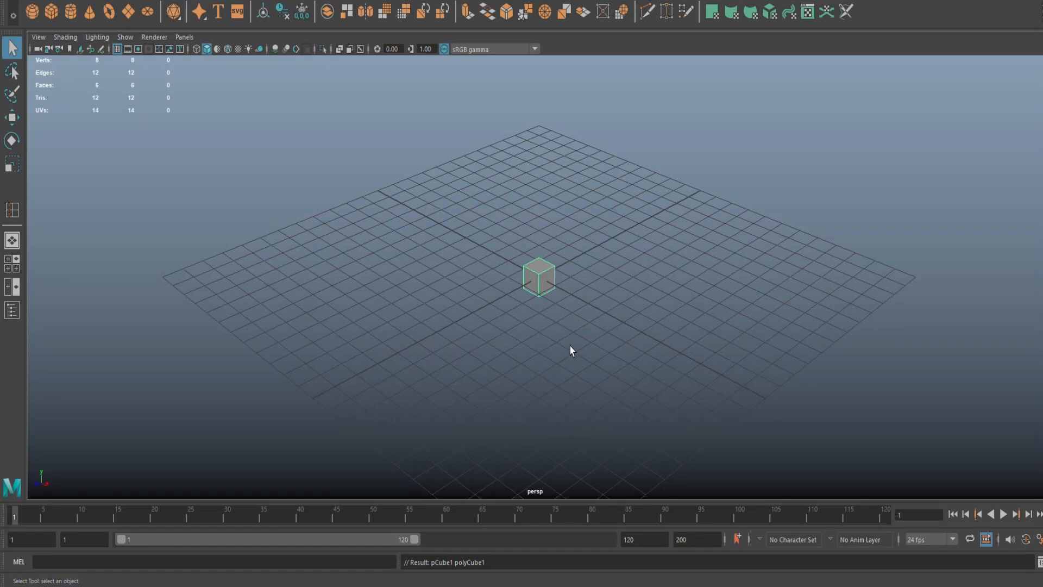
mouse_move(573, 345)
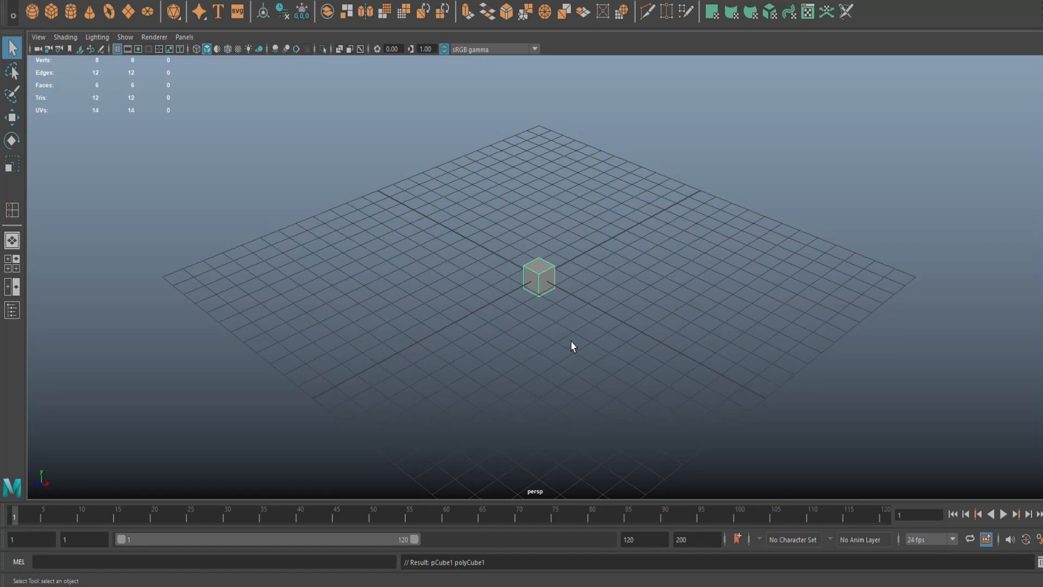
mouse_move(646, 335)
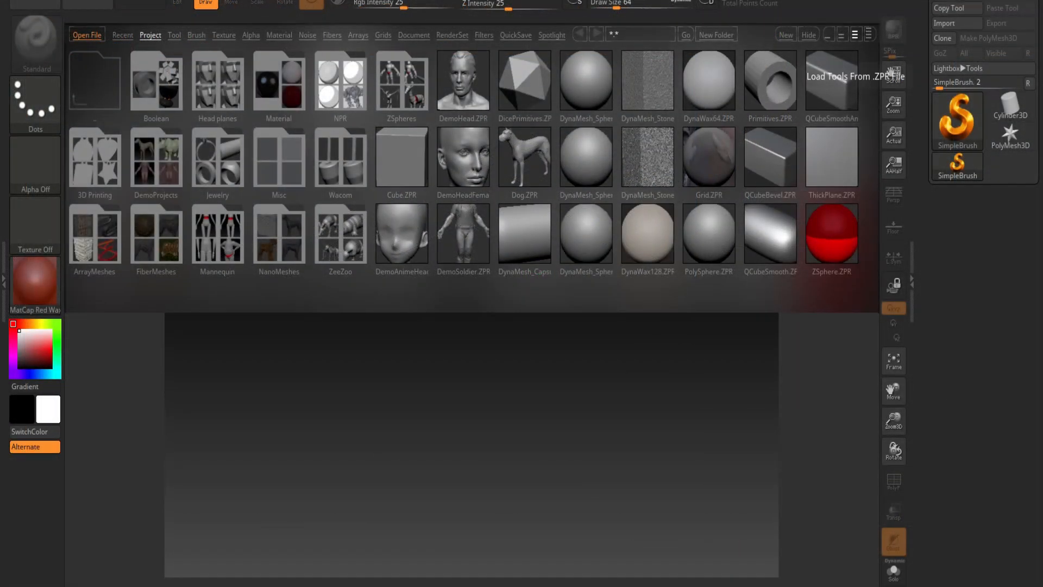
mouse_move(492, 437)
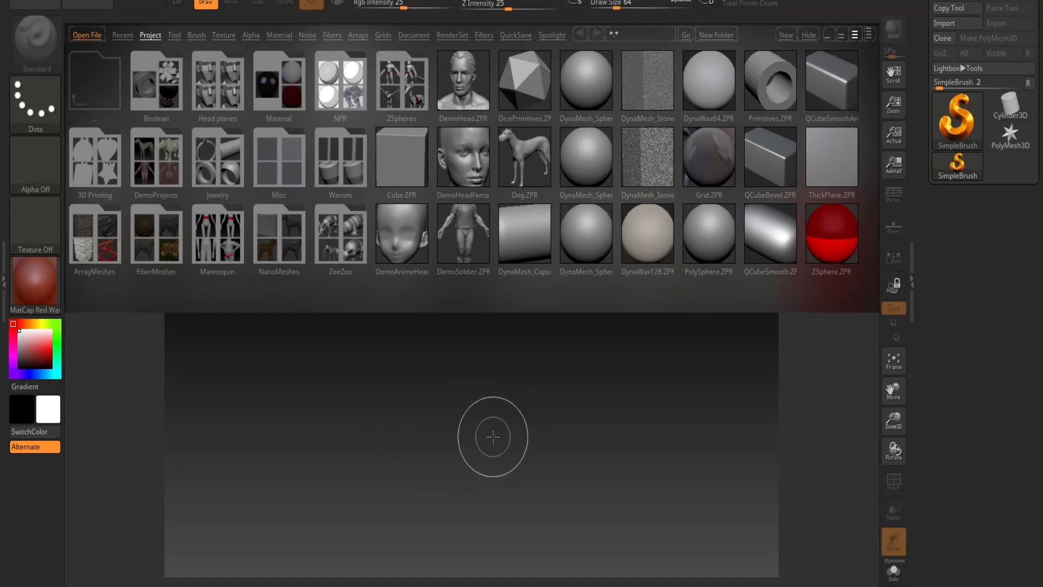